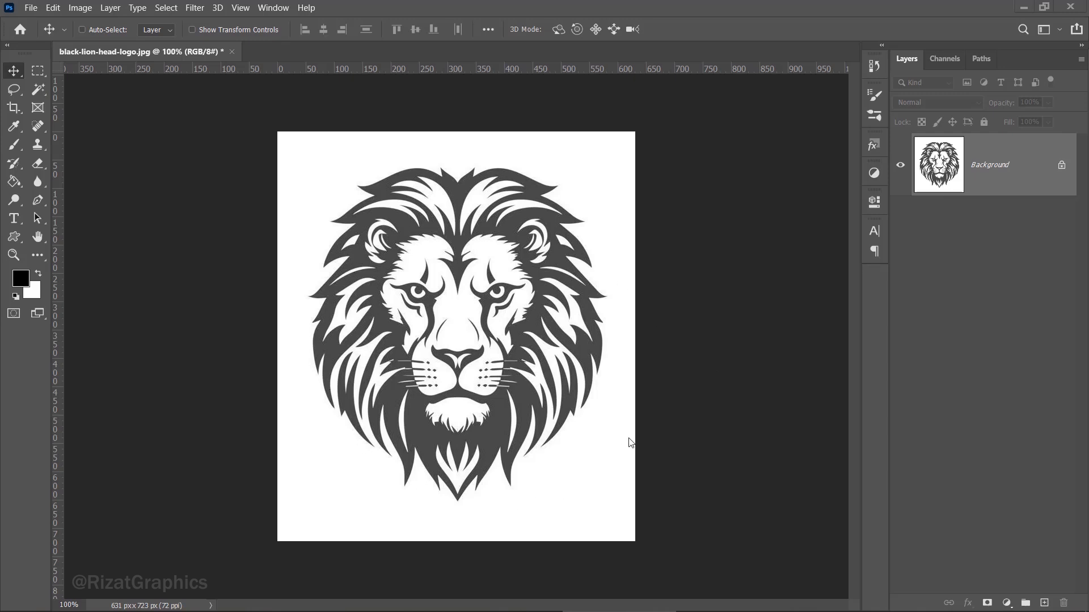
pyautogui.moveTo(436, 482)
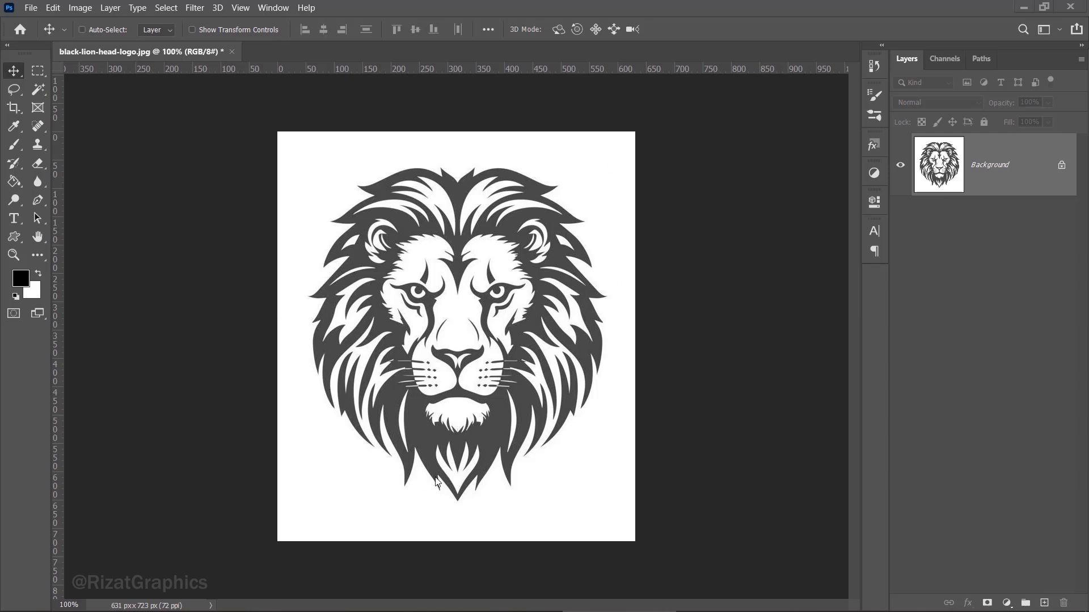
# Select the lion's grey artwork with Color Range using Sampled Colors at Fuzziness 100
pyautogui.click(166, 8)
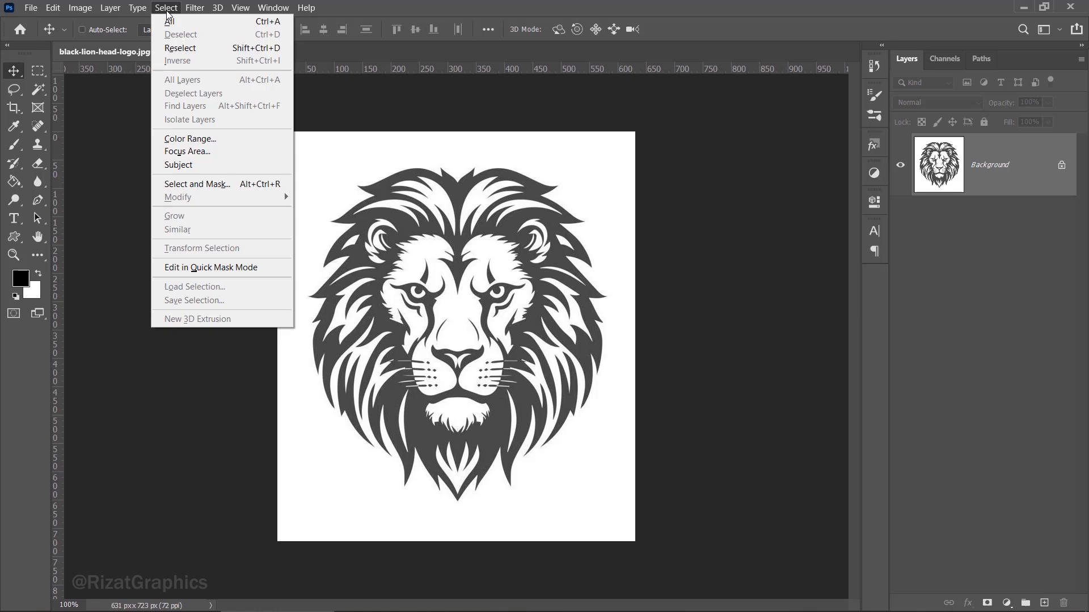
pyautogui.click(189, 138)
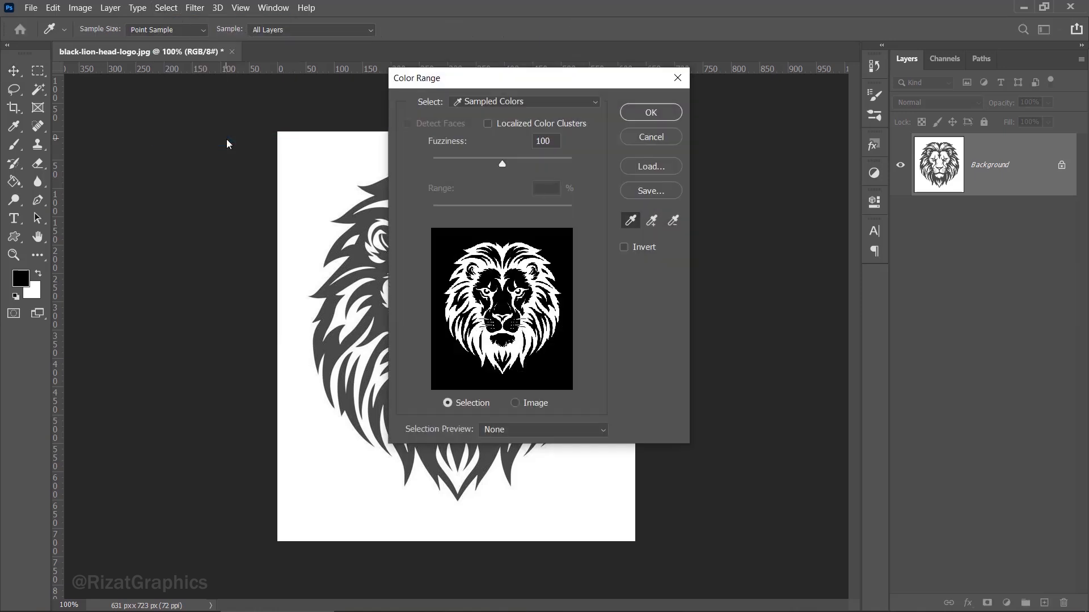
pyautogui.moveTo(566, 108)
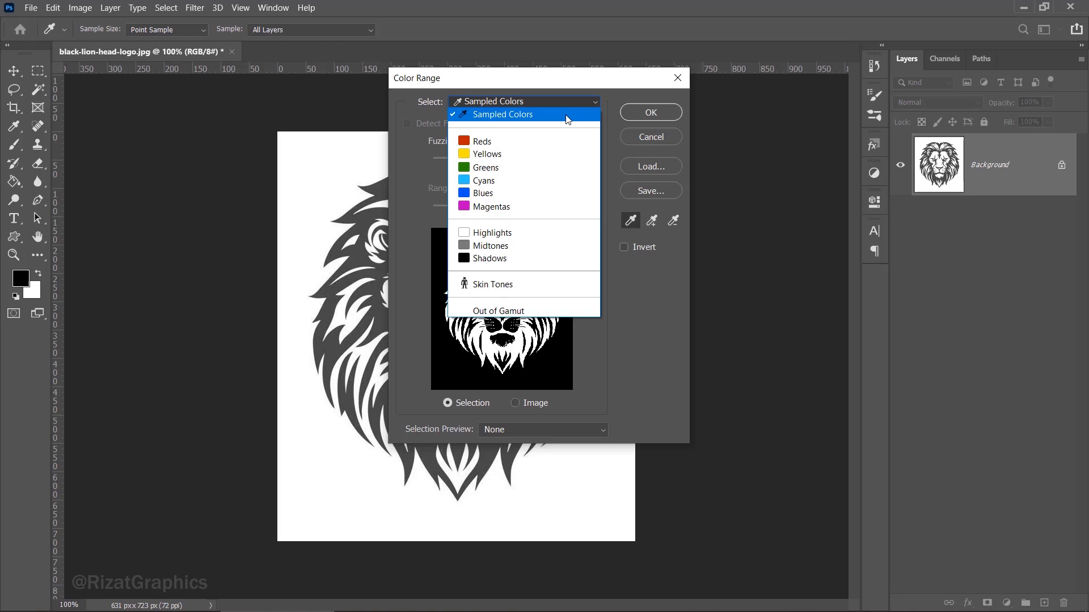
pyautogui.click(503, 113)
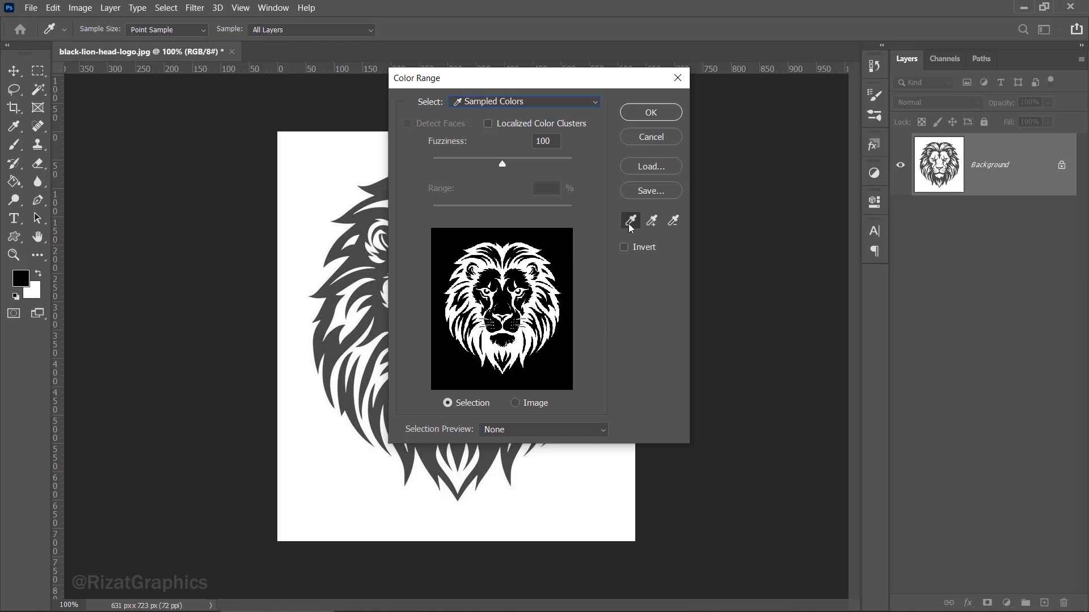
pyautogui.moveTo(630, 222)
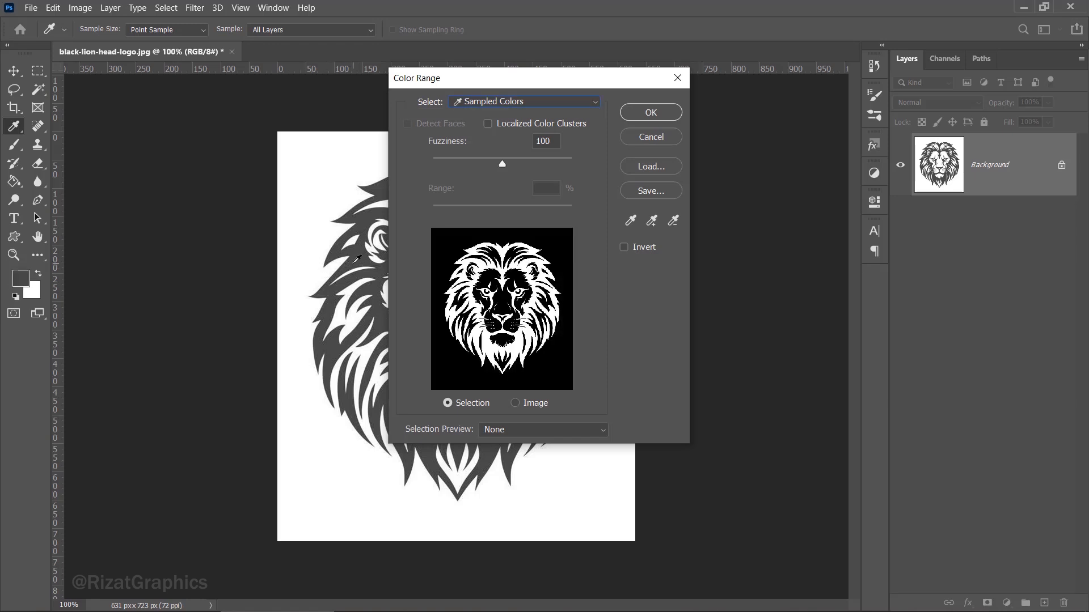
pyautogui.moveTo(502, 165)
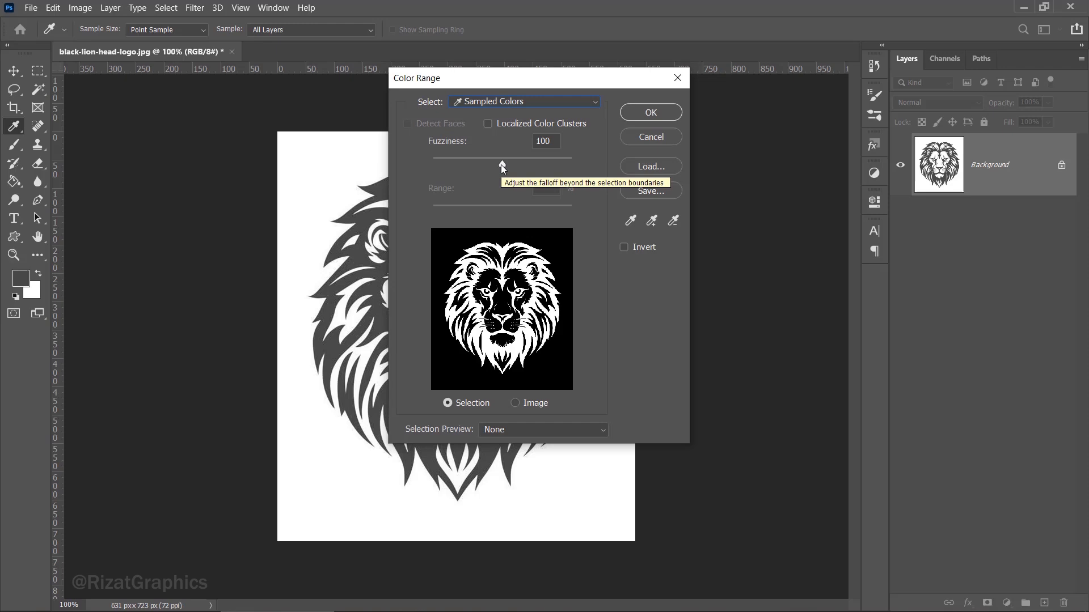
pyautogui.moveTo(657, 123)
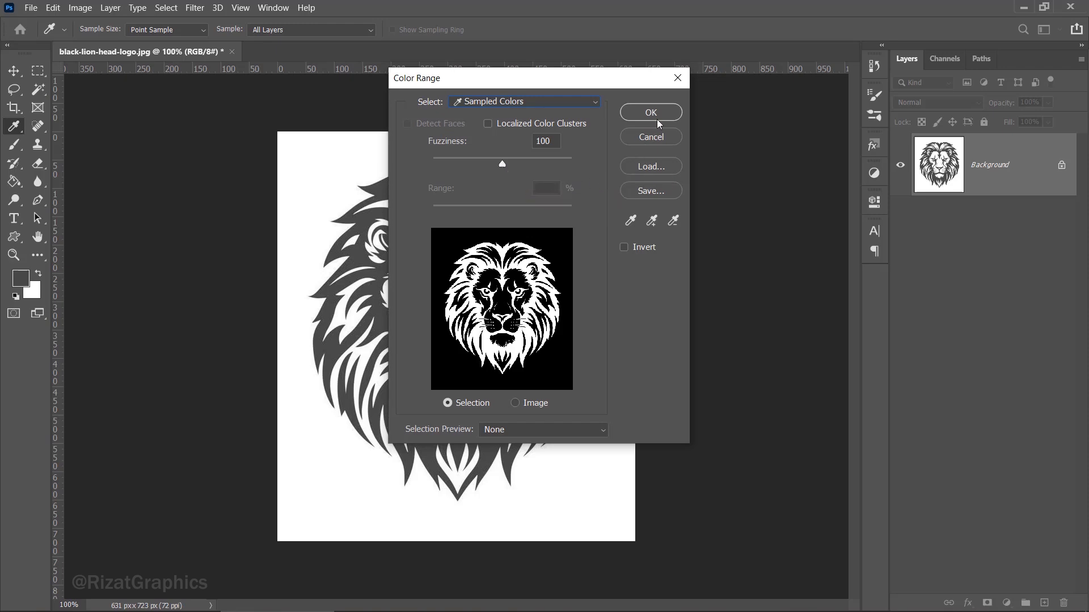
pyautogui.click(648, 112)
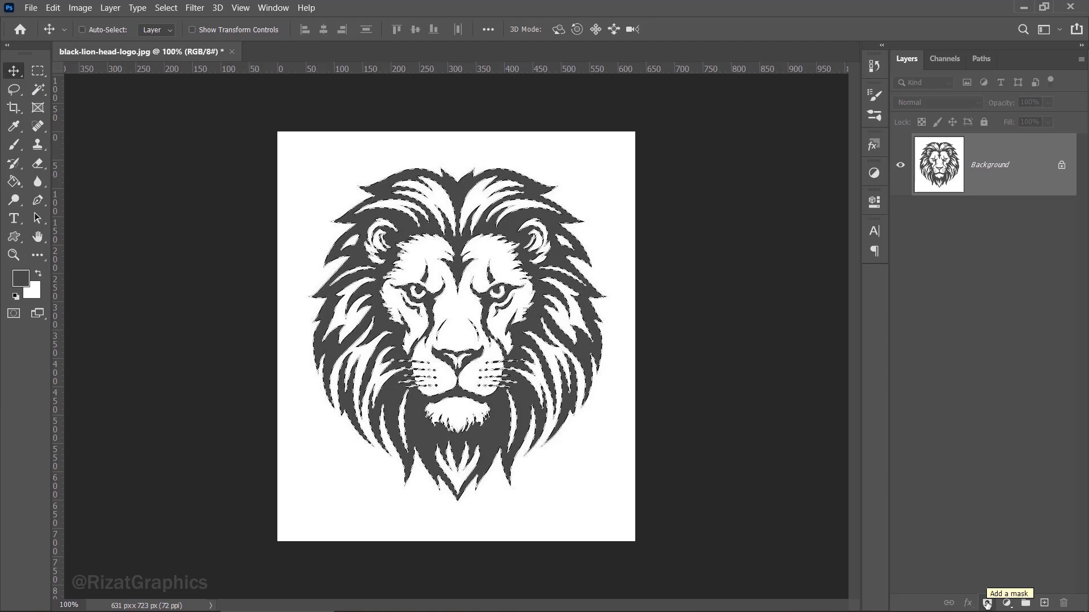
# Add a layer mask on Layer 0 so the white background is hidden, leaving the lion on transparency
pyautogui.click(986, 602)
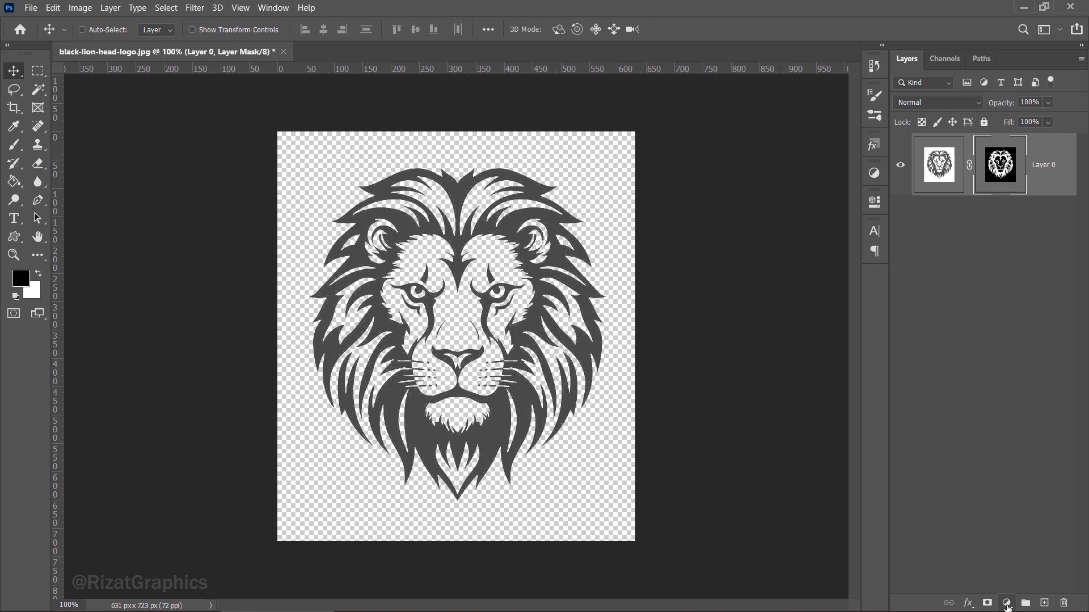
# Add a Solid Color fill of 000000 and clip it to the masked lion layer
pyautogui.click(1007, 602)
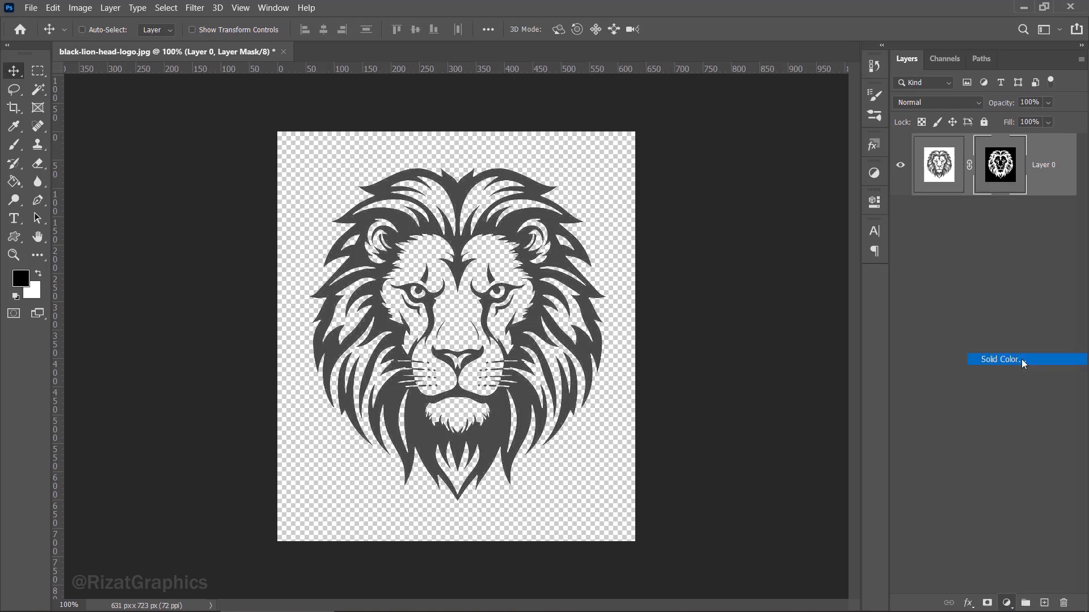
pyautogui.click(999, 360)
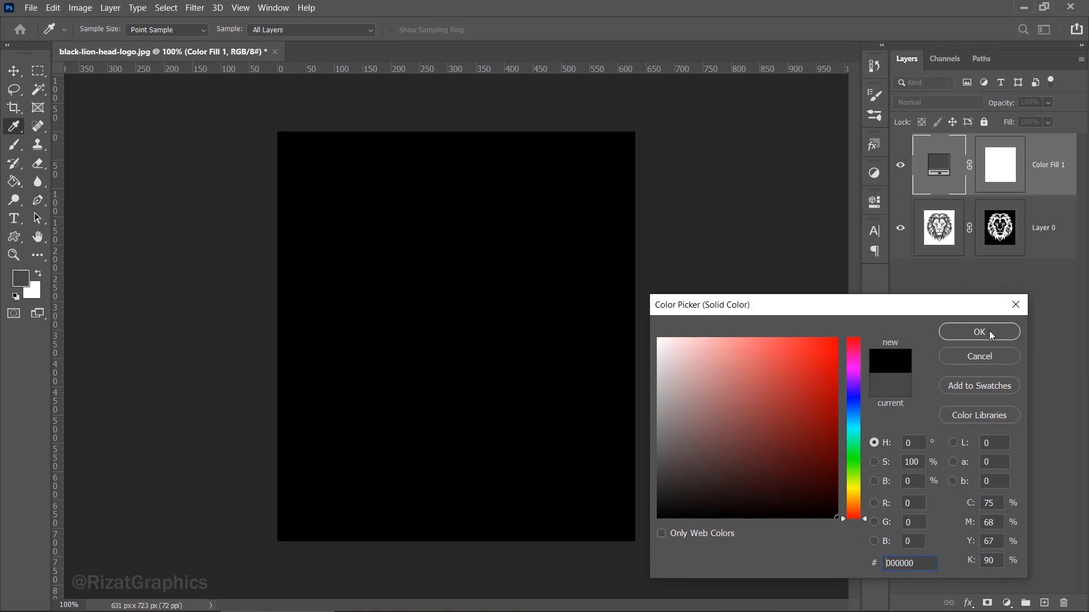
pyautogui.click(979, 331)
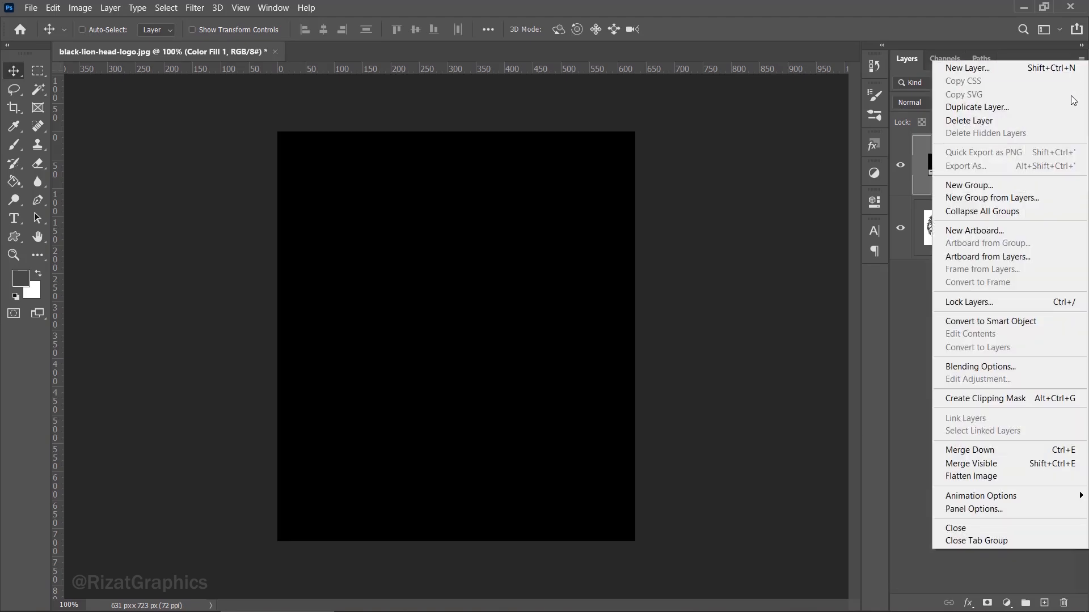
pyautogui.moveTo(1007, 398)
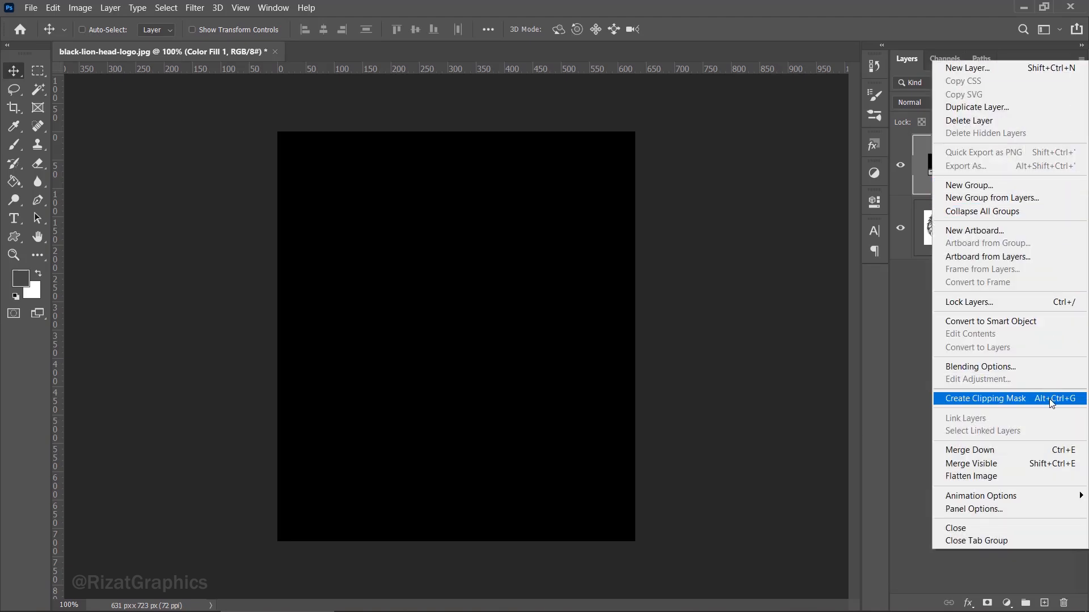
pyautogui.click(984, 398)
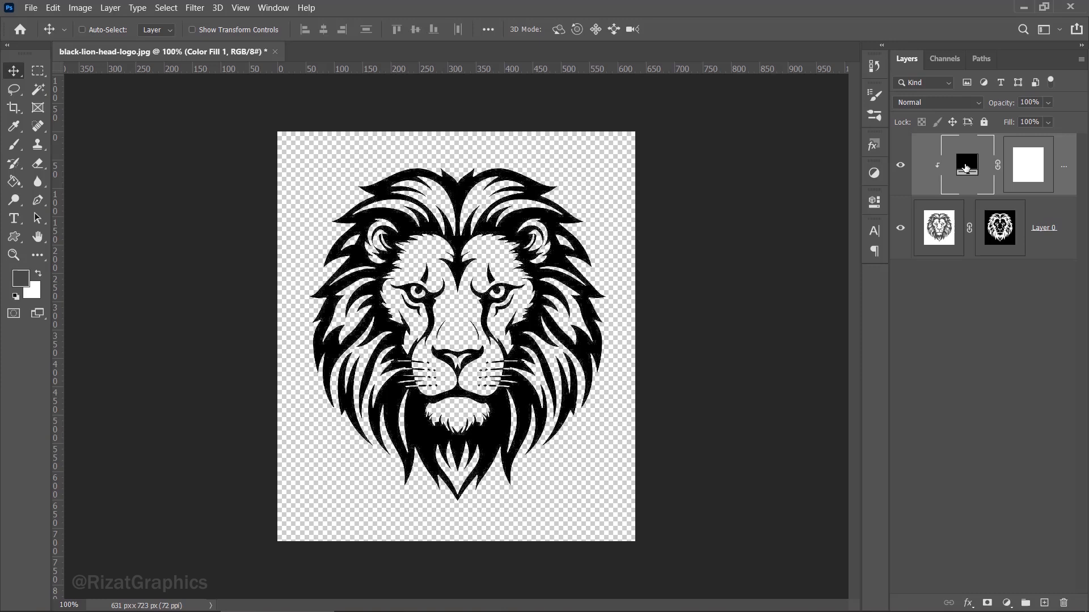
pyautogui.moveTo(965, 166)
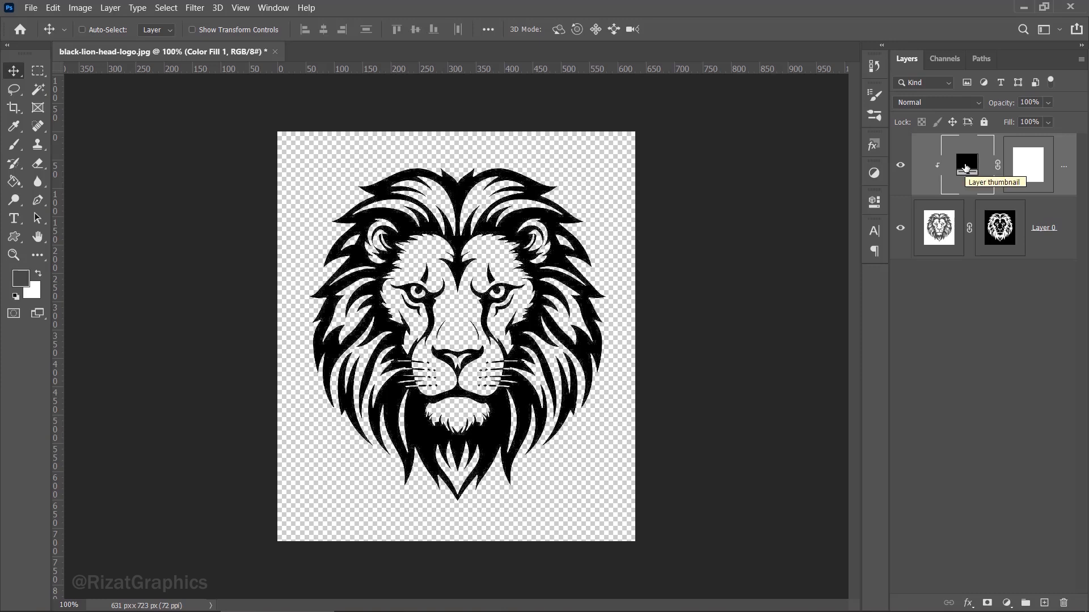
# Recheck the fill layer colour, keep it black, and head to the File menu for export
pyautogui.doubleClick(966, 165)
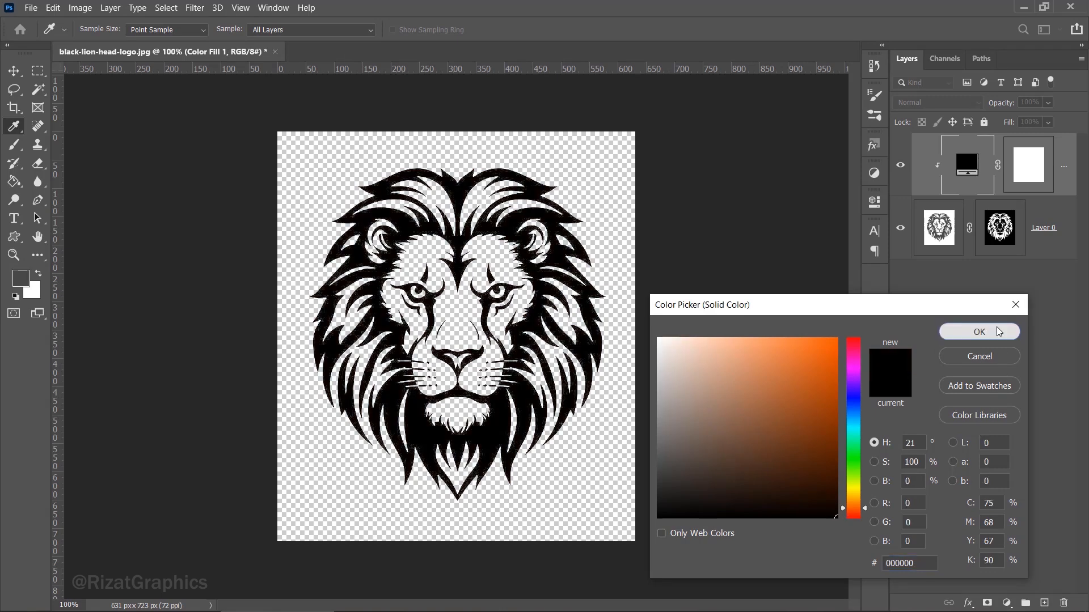
pyautogui.click(979, 331)
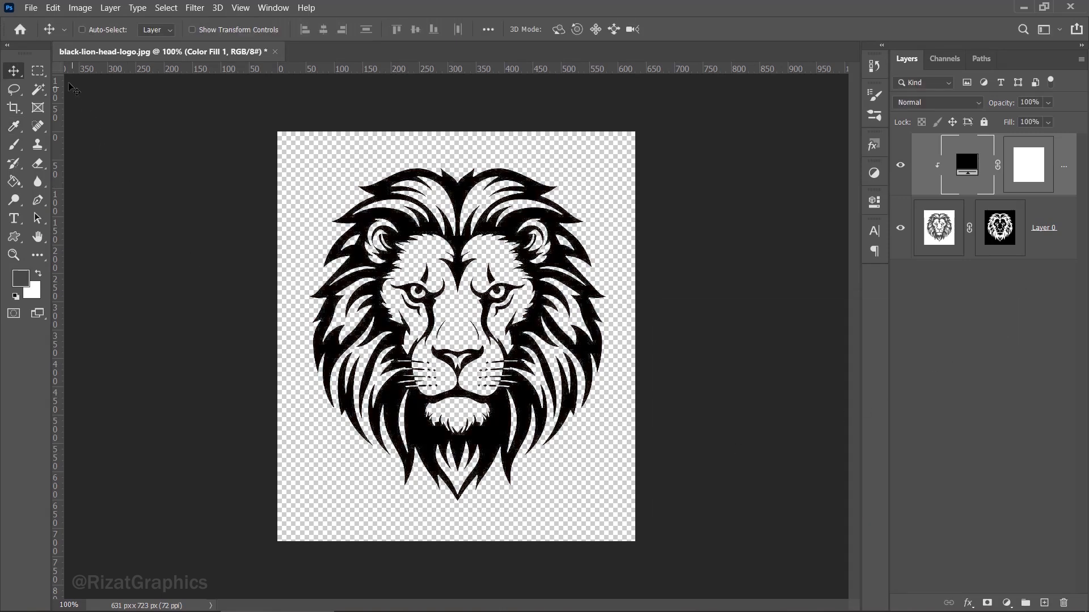
pyautogui.click(30, 8)
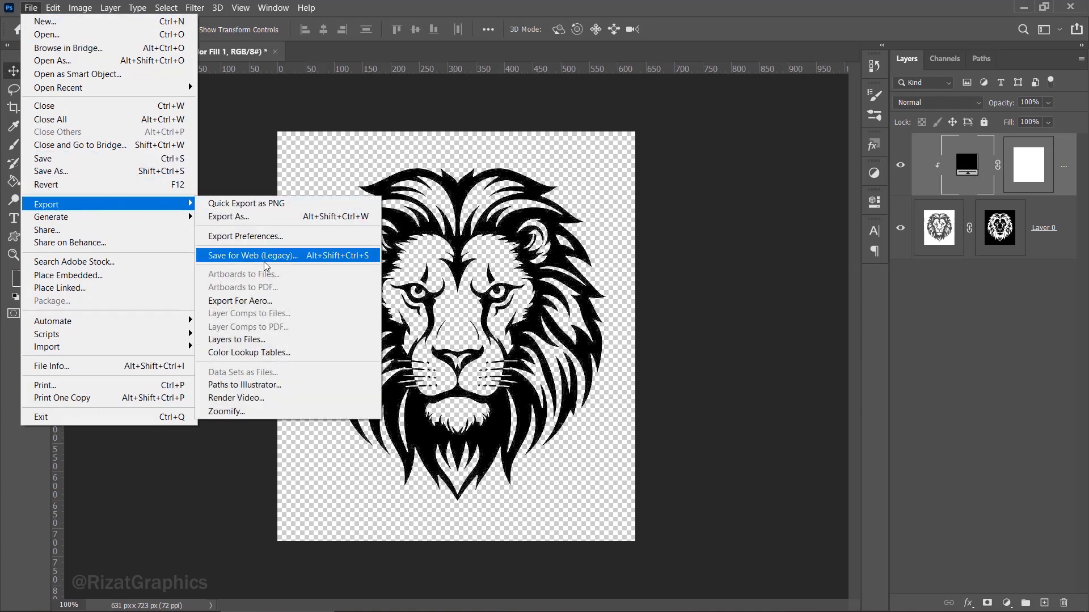
# In Save for Web (Legacy), choose PNG-24 with Transparency checked
pyautogui.click(251, 255)
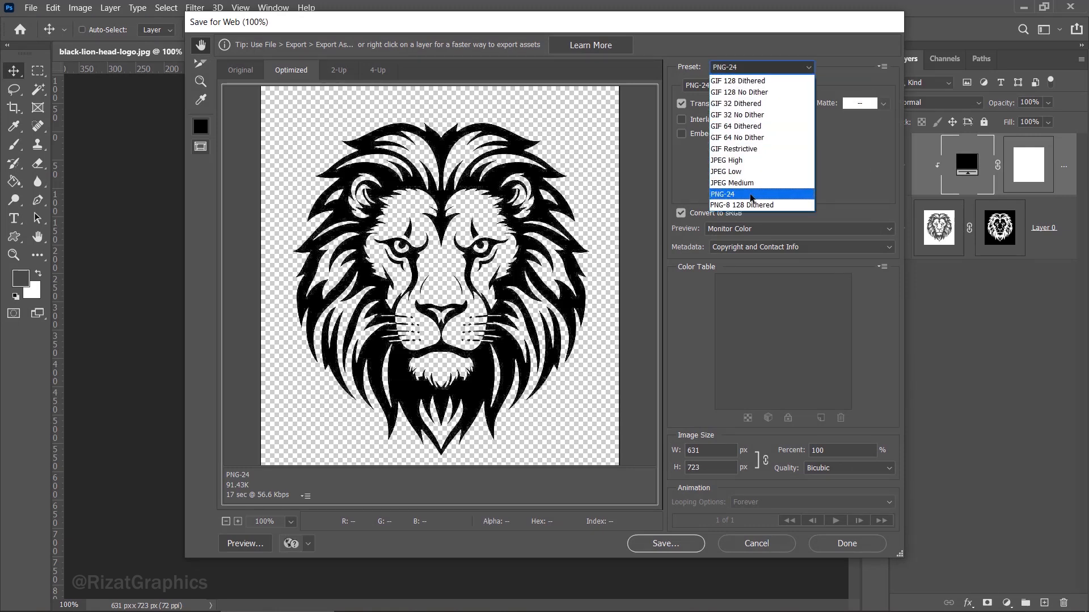
pyautogui.click(723, 194)
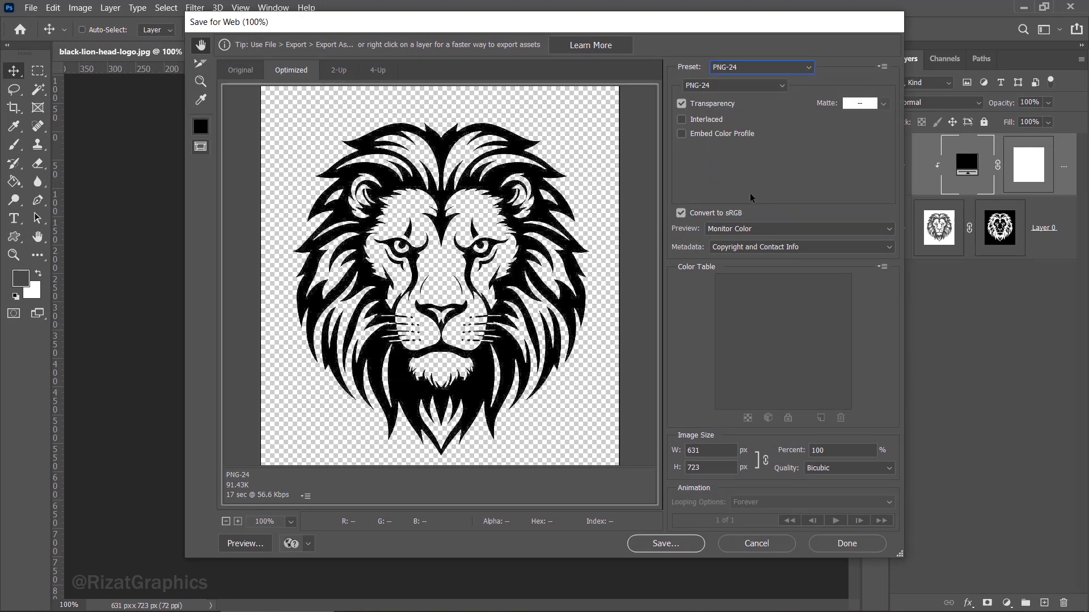
pyautogui.click(682, 103)
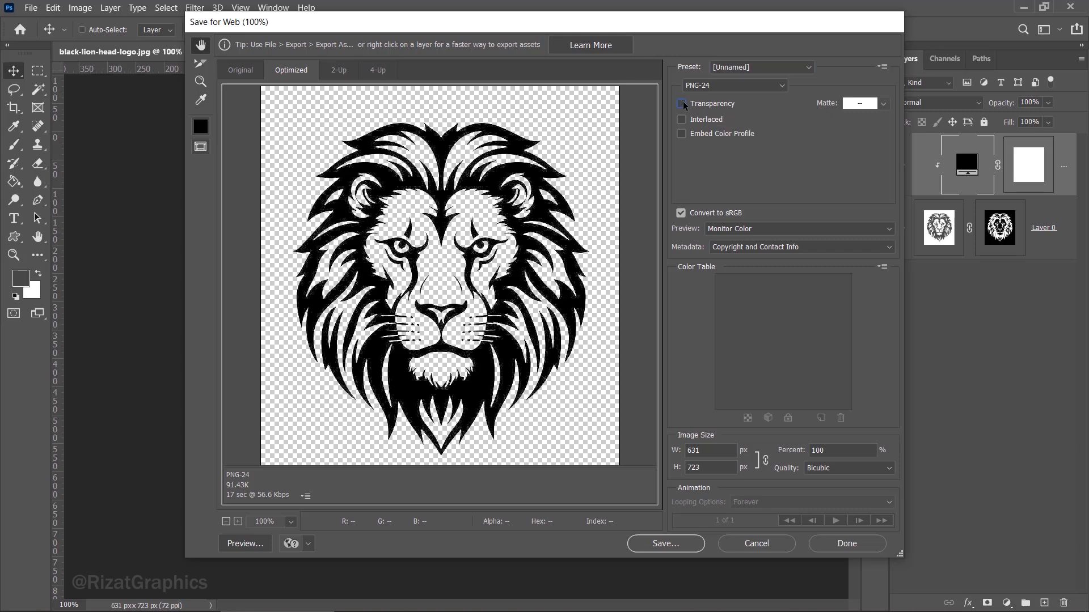
pyautogui.click(682, 103)
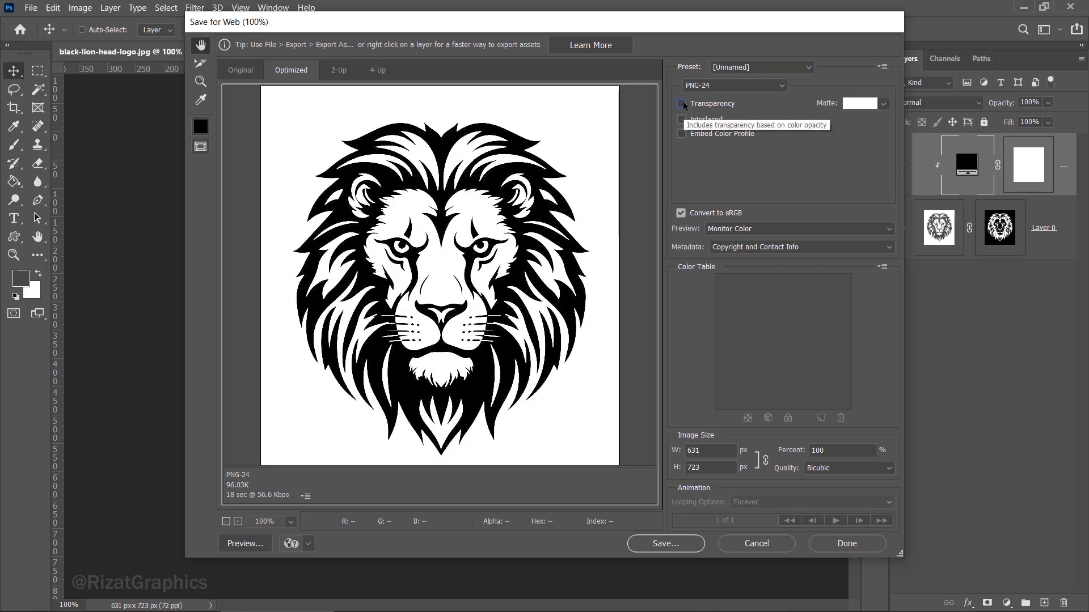
pyautogui.click(681, 104)
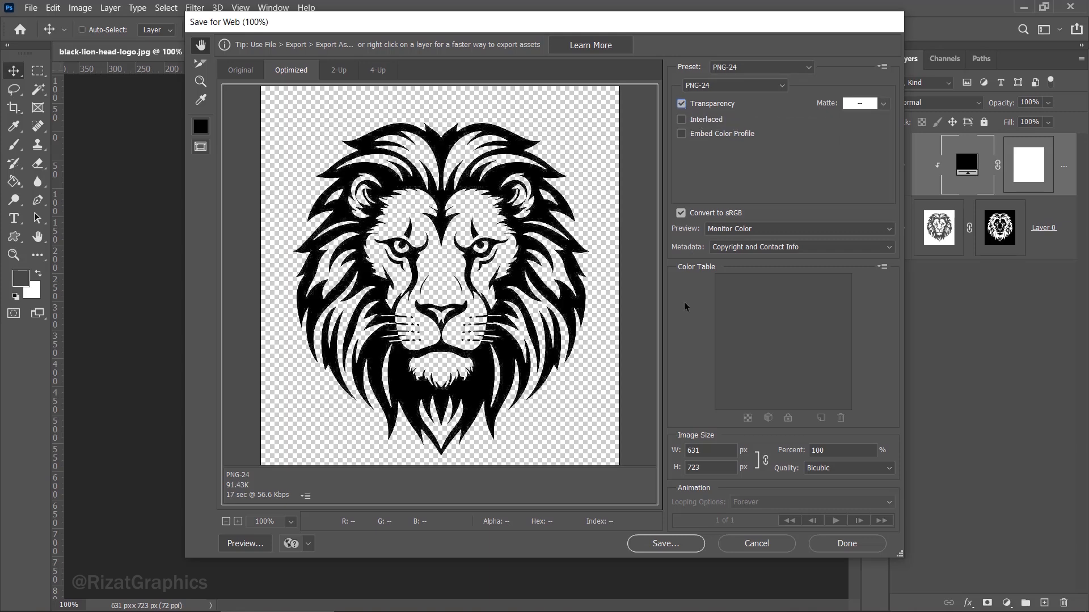
# Save the export as black-lion-head-logo in the Remove white background folder
pyautogui.click(665, 543)
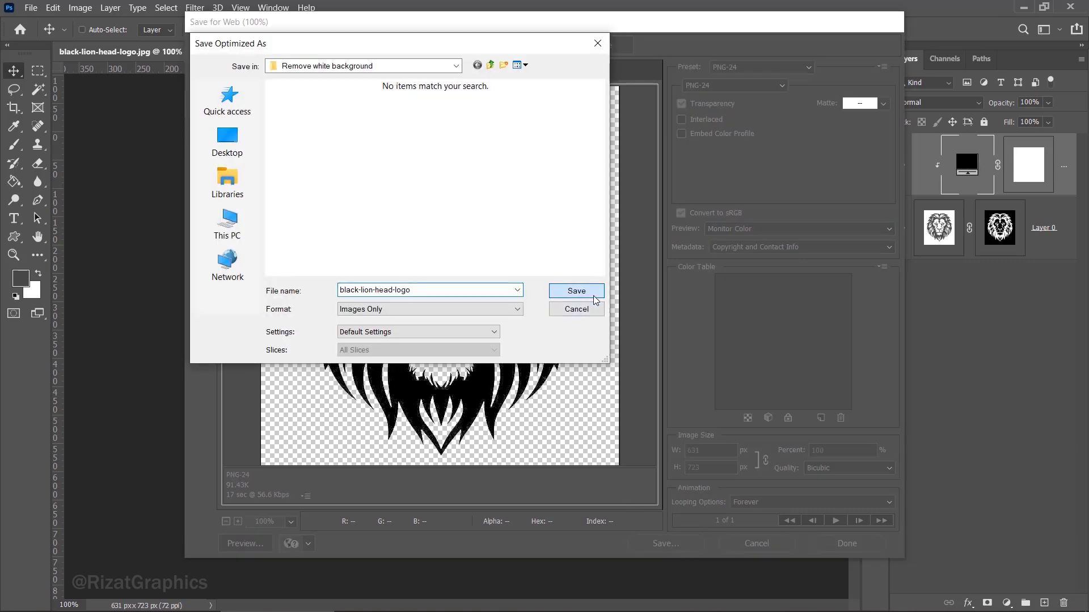
pyautogui.click(576, 290)
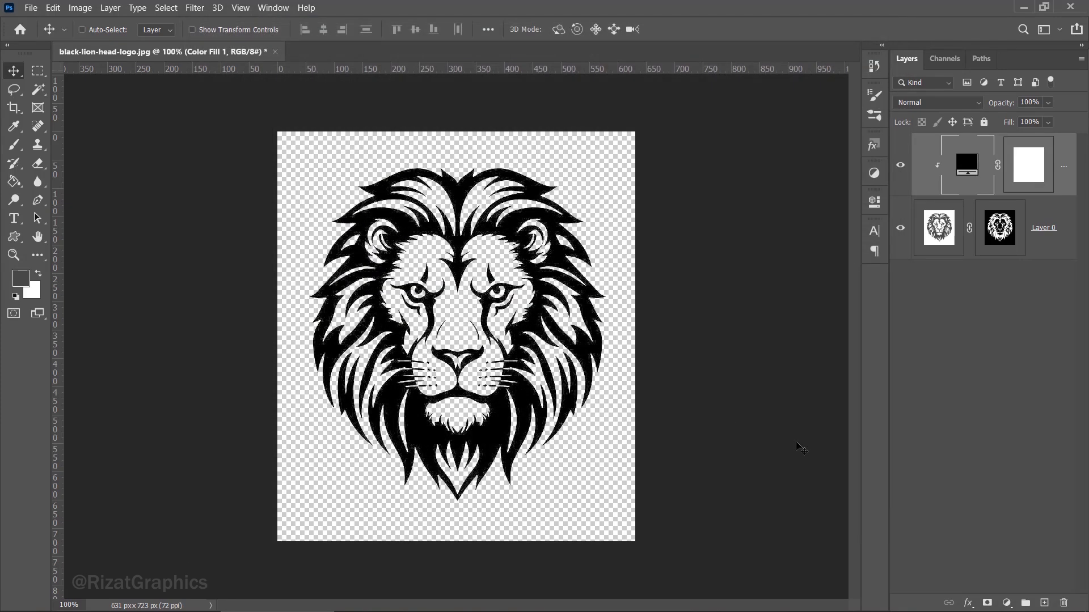